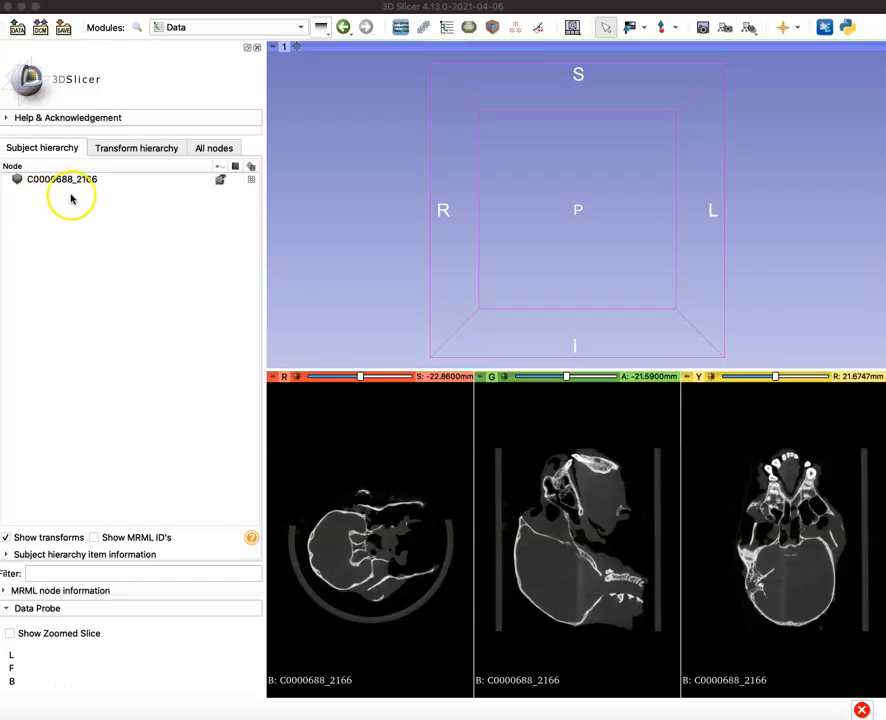
mouse_move(108, 186)
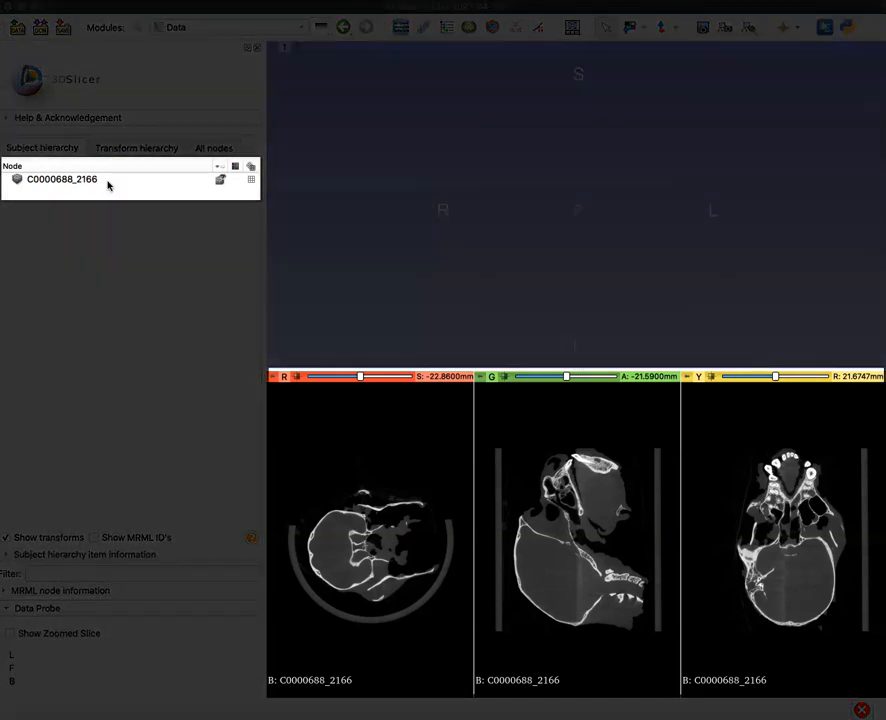
- Volume-render the skull CT C0000688_2166 and center the 3D view on it
click(60, 180)
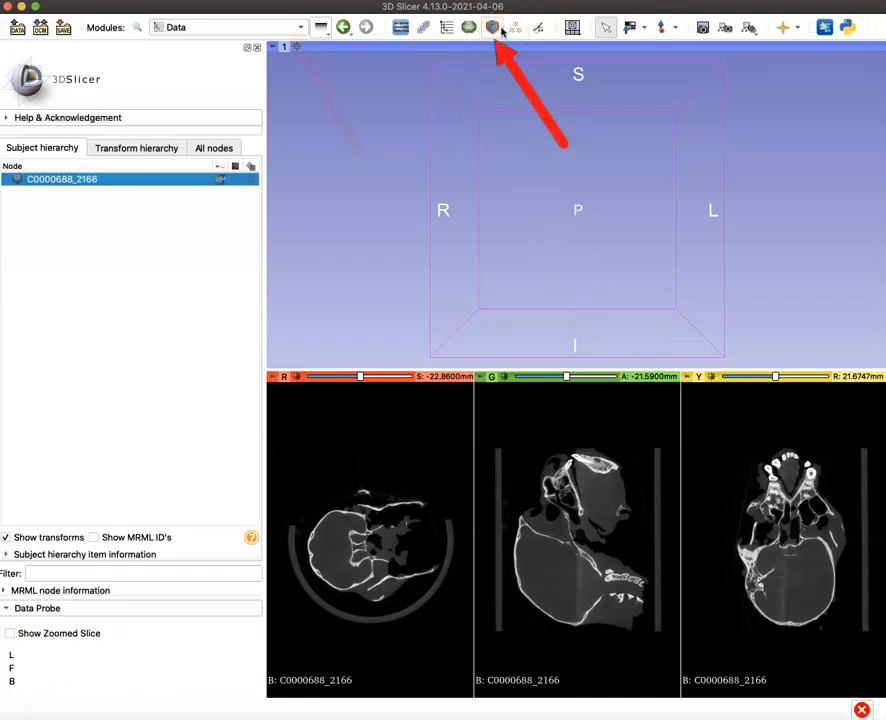
mouse_move(494, 28)
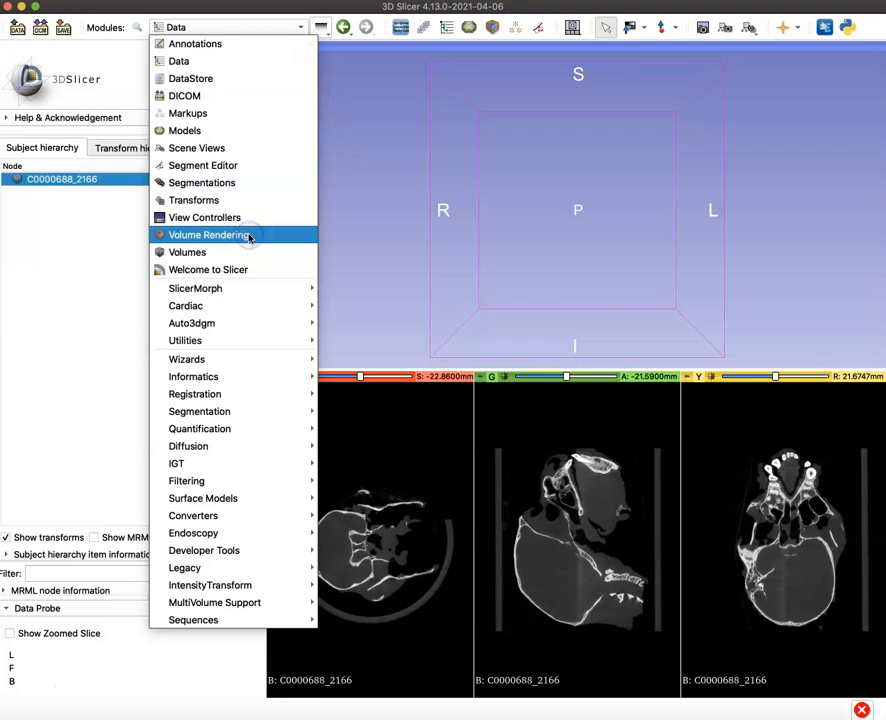
click(208, 234)
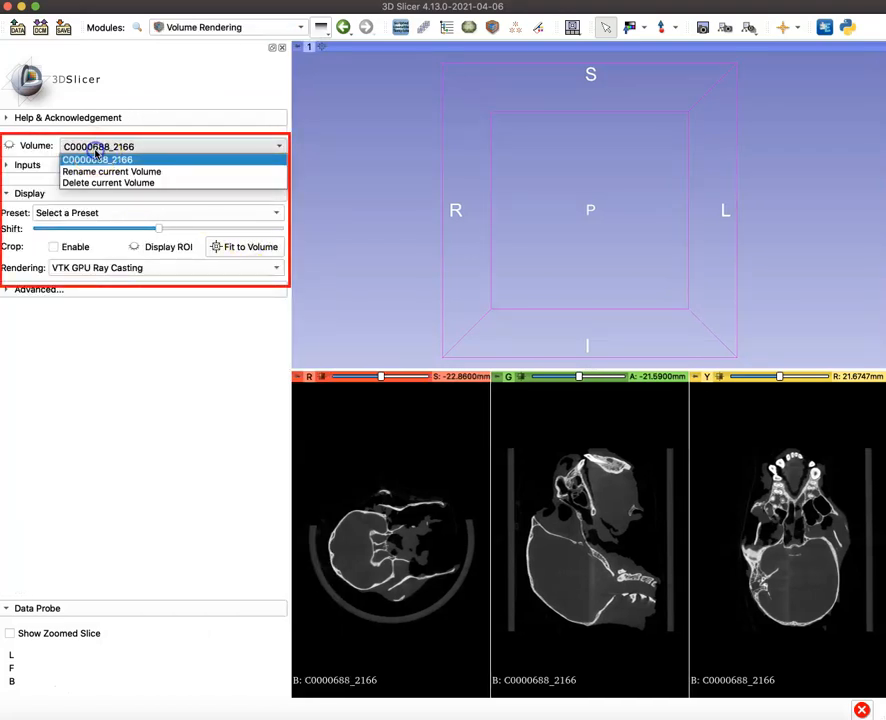
click(96, 160)
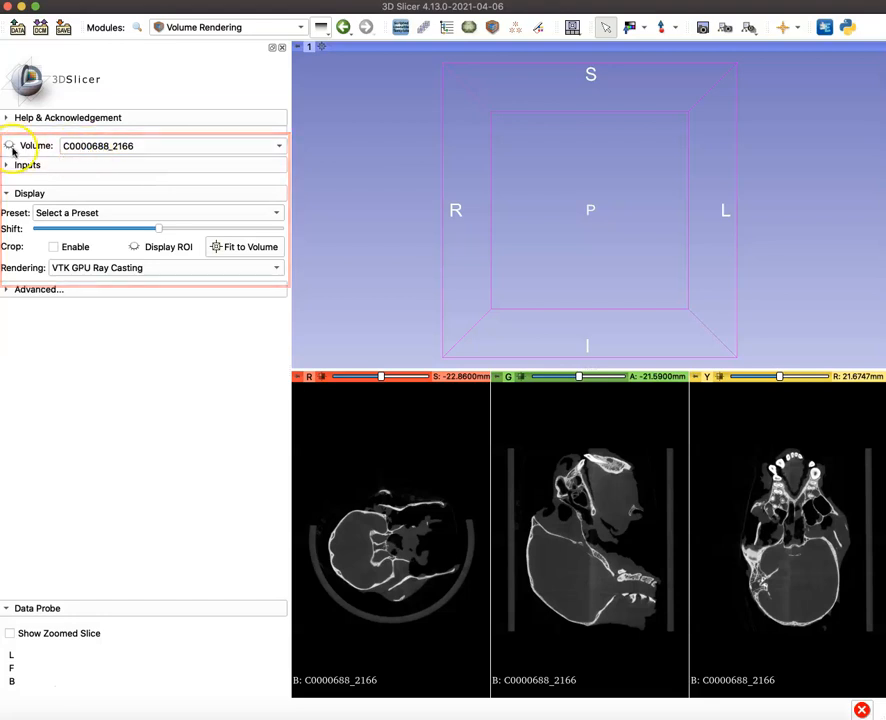
click(12, 146)
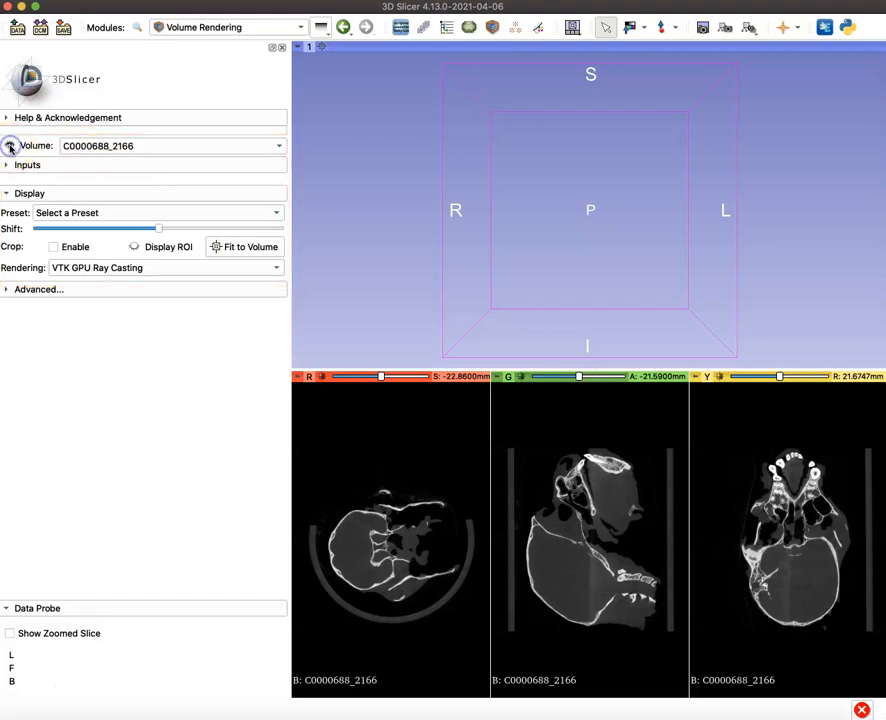
click(10, 146)
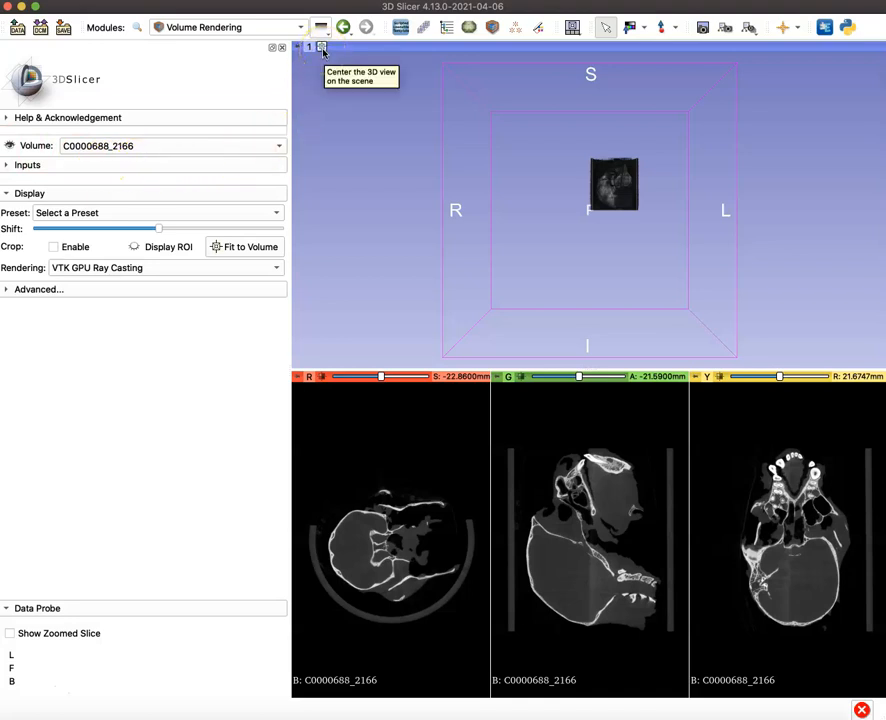
click(324, 52)
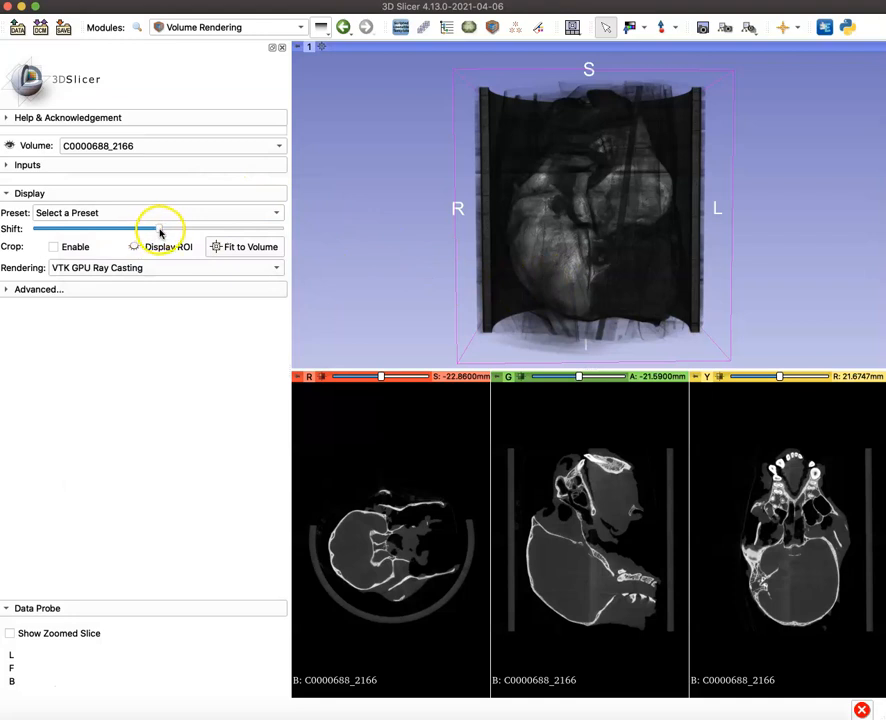
- Raise the rendering Shift so the skull's bone surface shows solid instead of dark
drag(160, 228, 176, 228)
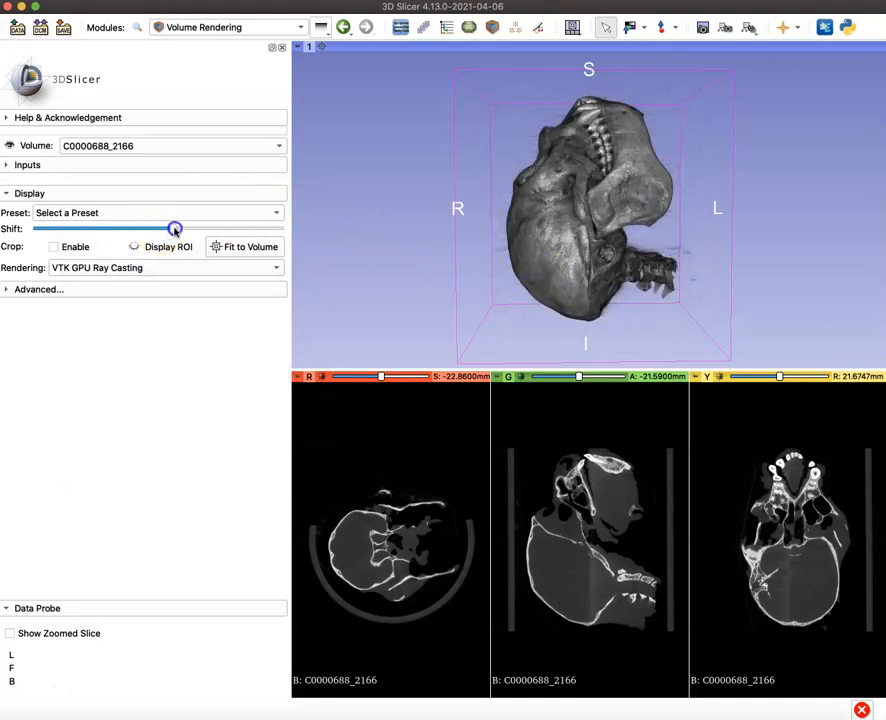
drag(176, 228, 178, 228)
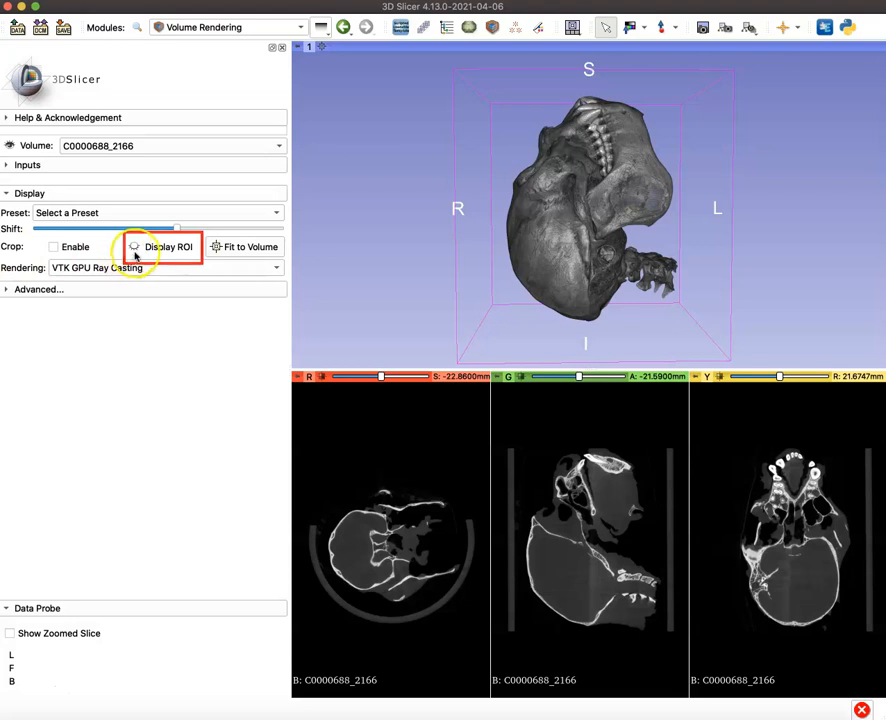
- Enable cropping with a visible ROI box and orbit the skull to an oblique view
click(52, 248)
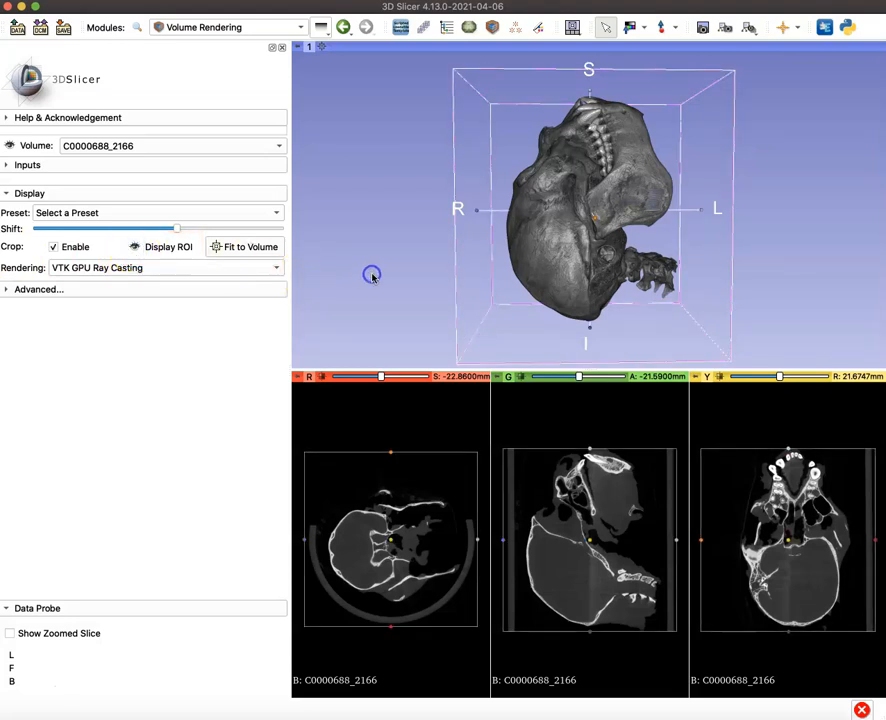
drag(372, 276, 704, 270)
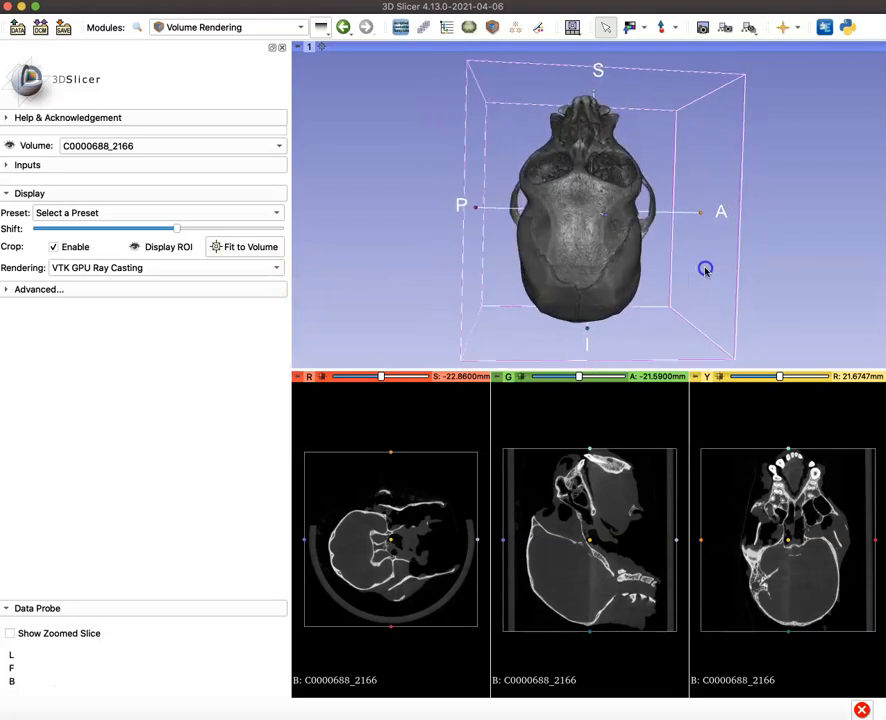
drag(704, 268, 548, 294)
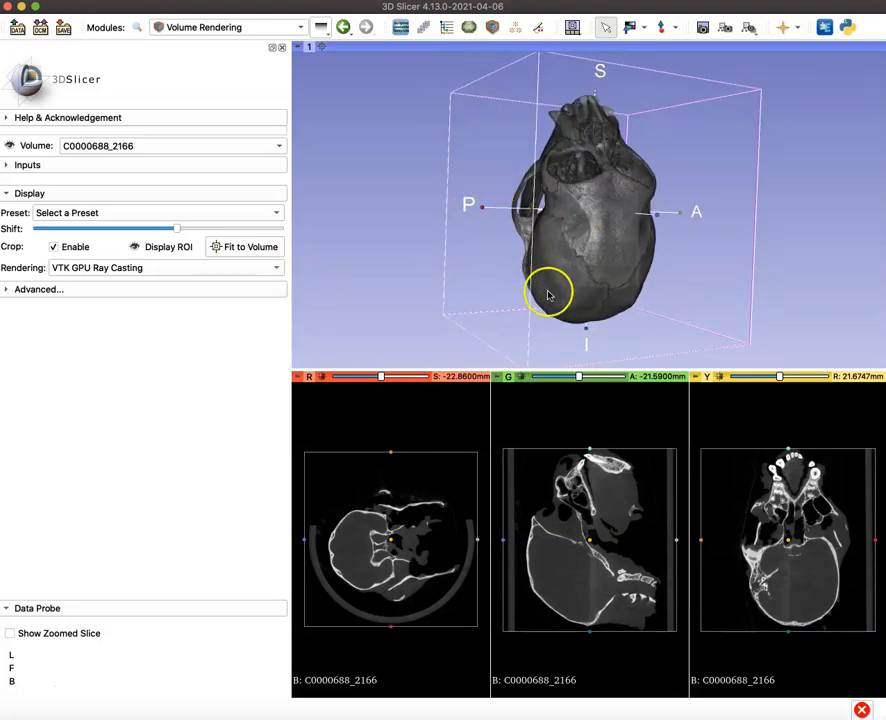
drag(548, 294, 524, 250)
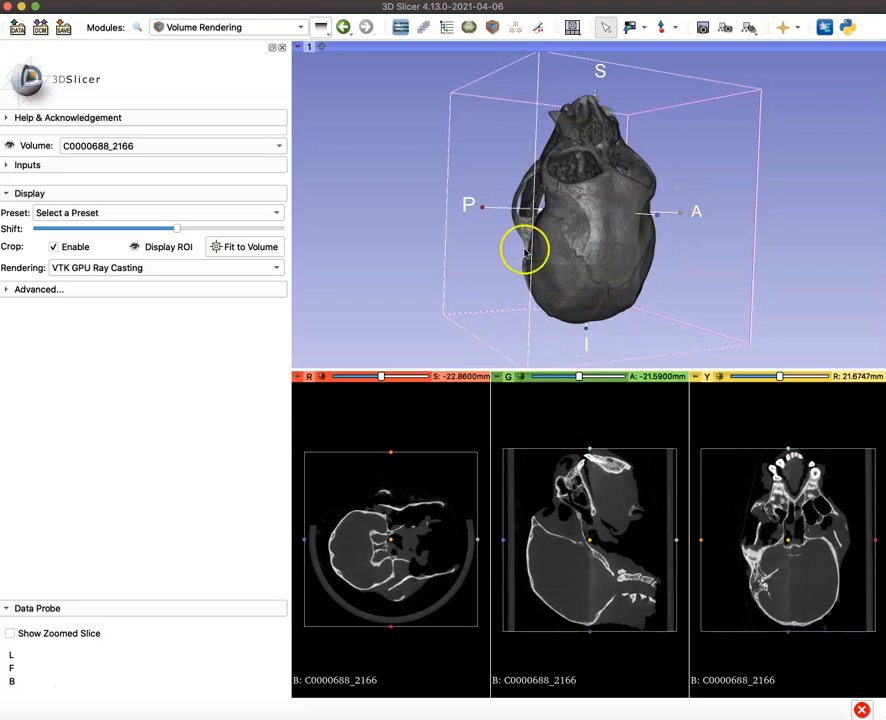
drag(524, 250, 610, 270)
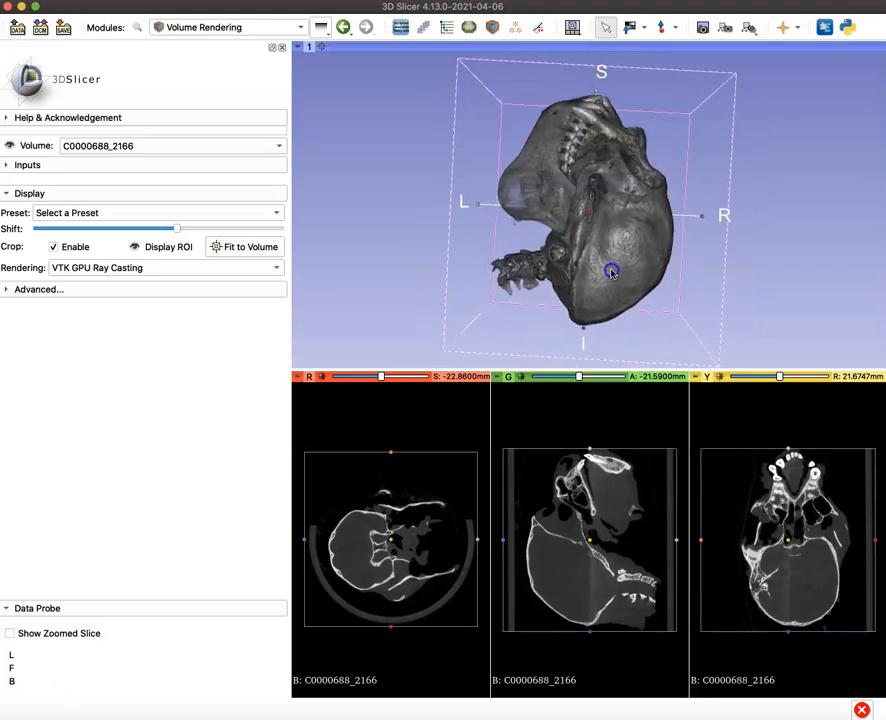
drag(612, 272, 690, 218)
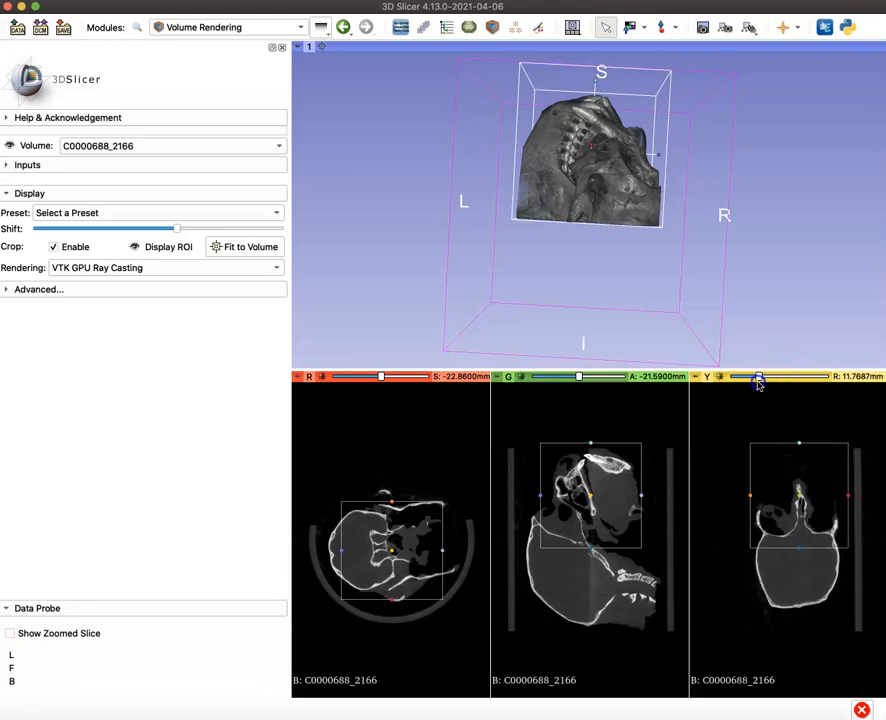
- Move the coronal slice through the jaw to place the ROI around the teeth
drag(758, 376, 772, 376)
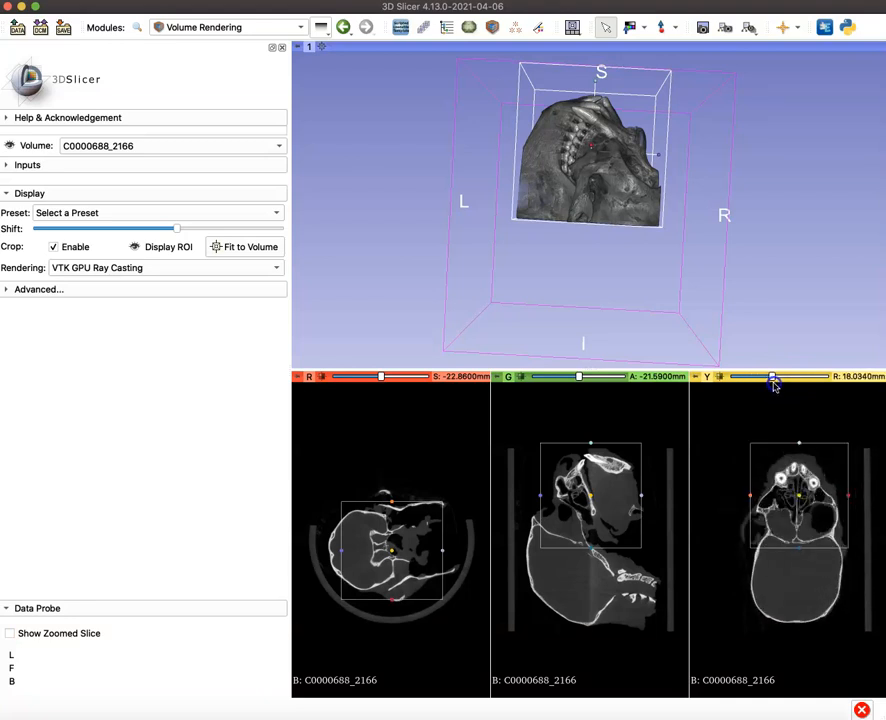
drag(772, 376, 790, 376)
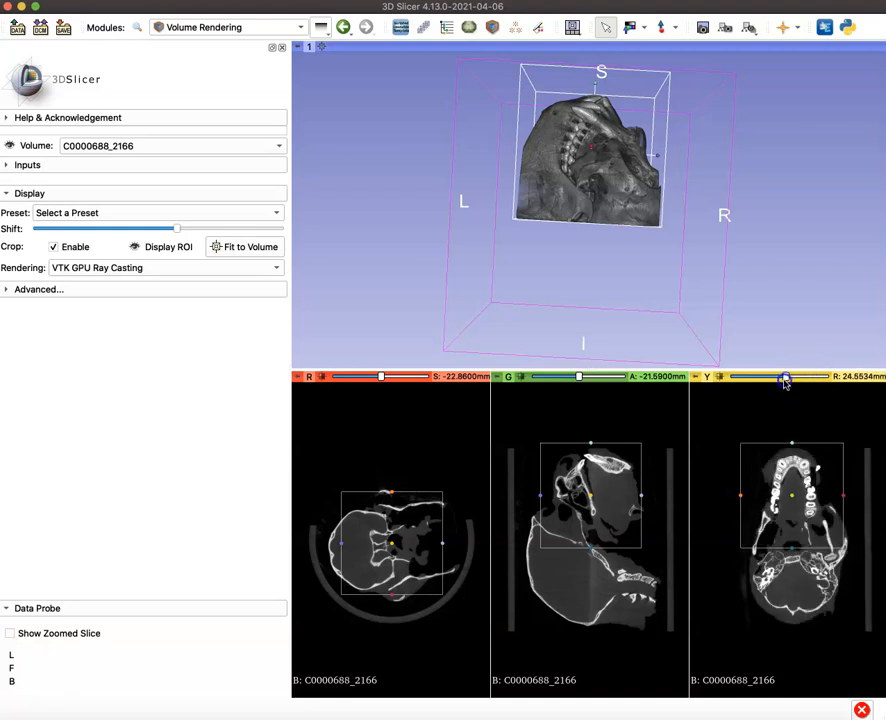
drag(784, 376, 770, 376)
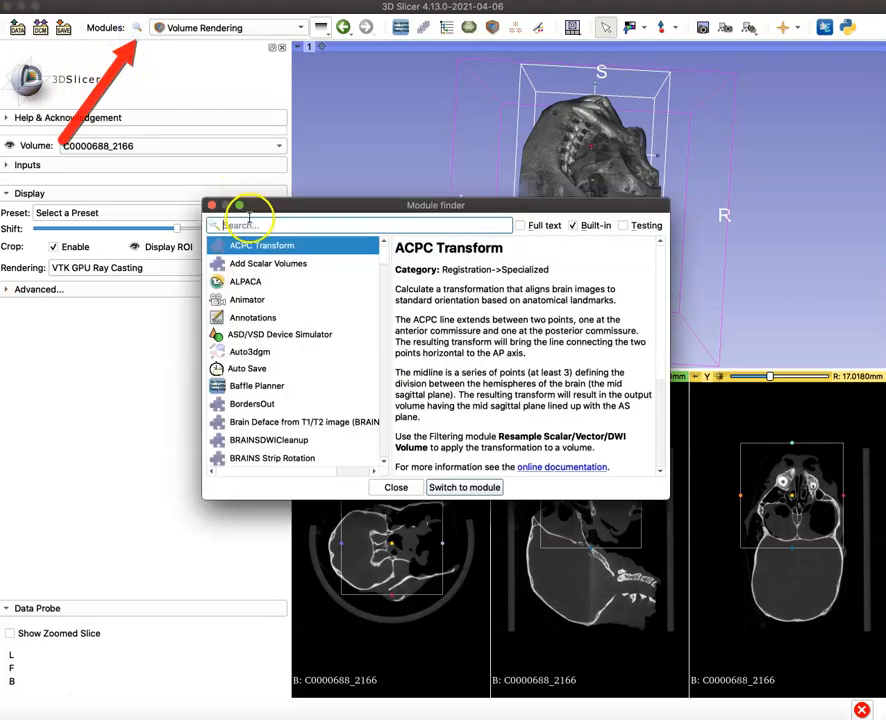
- In Crop Volume, create a new output volume named Cropped Teeth
text(Crop Volume)
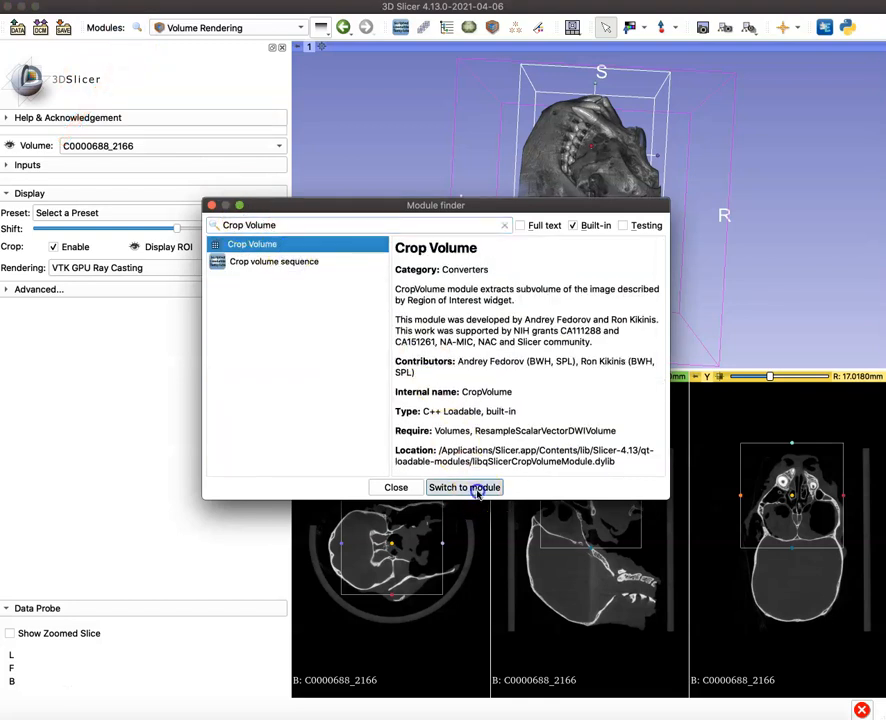
click(456, 488)
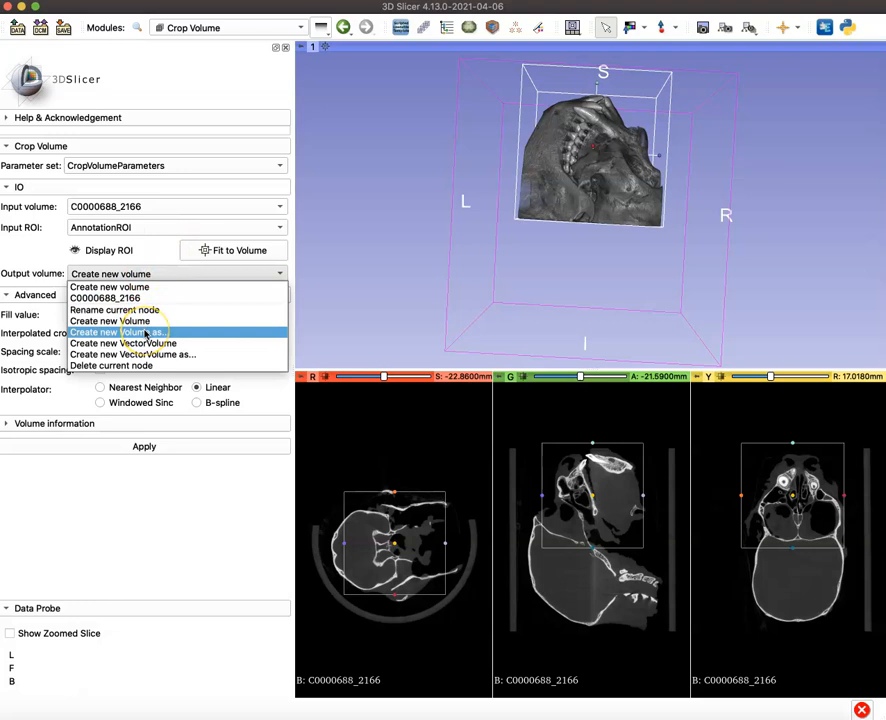
click(120, 332)
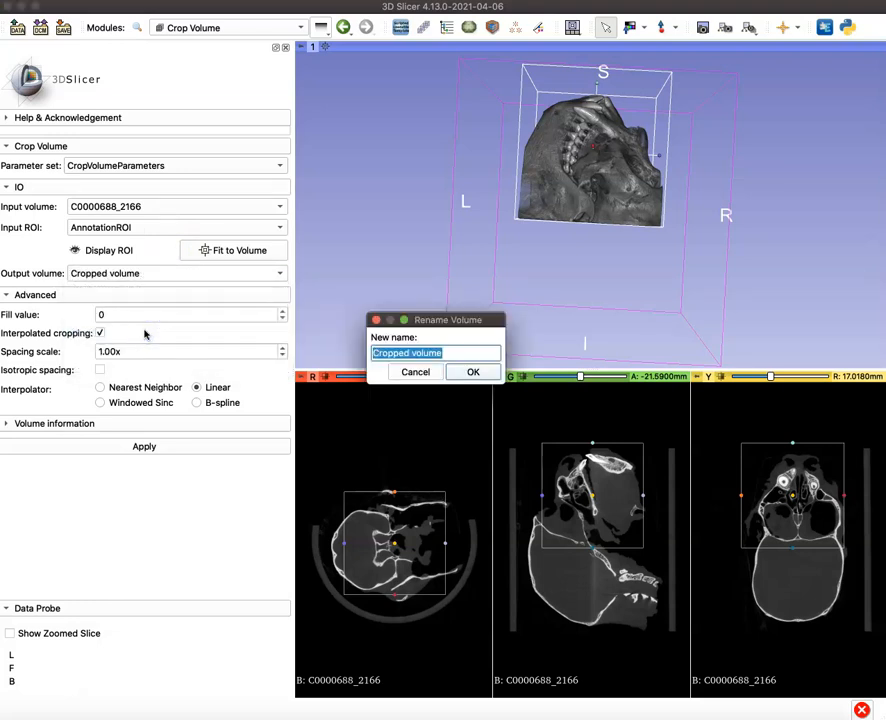
text(Crop)
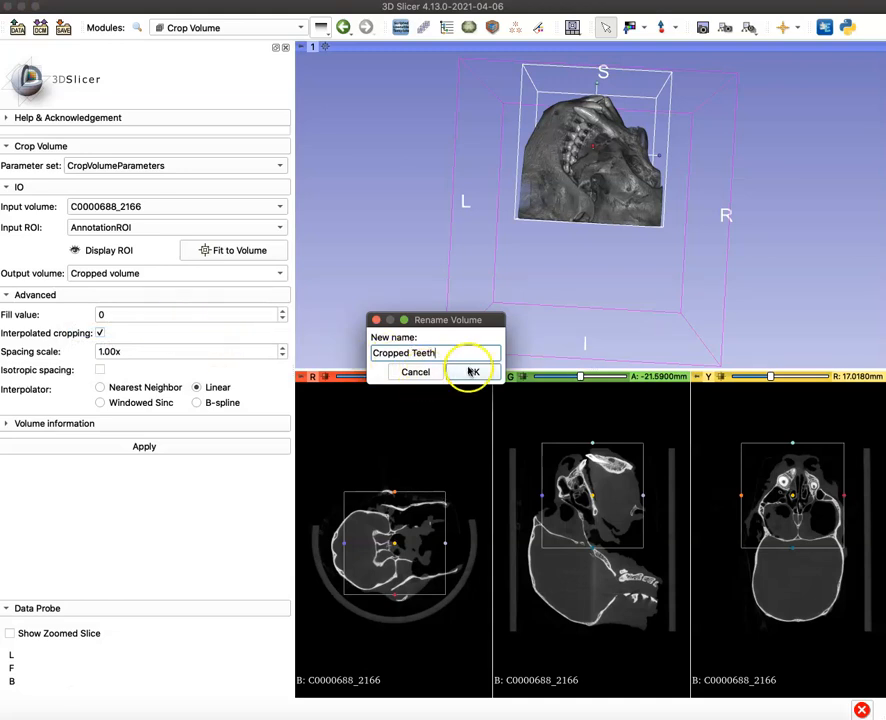
click(472, 370)
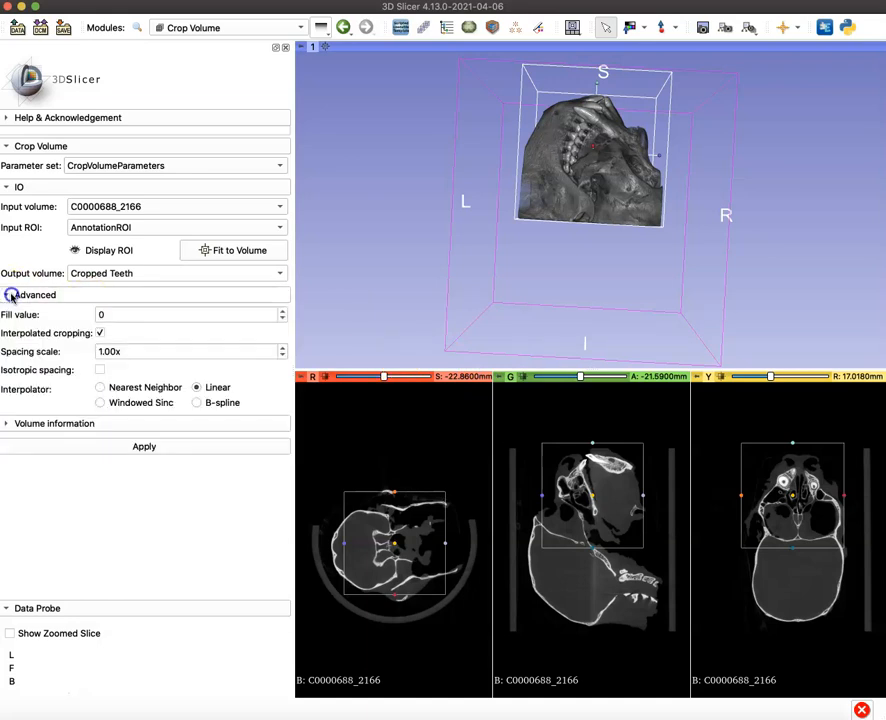
- Collapse the advanced settings and apply the crop to the teeth region
click(36, 294)
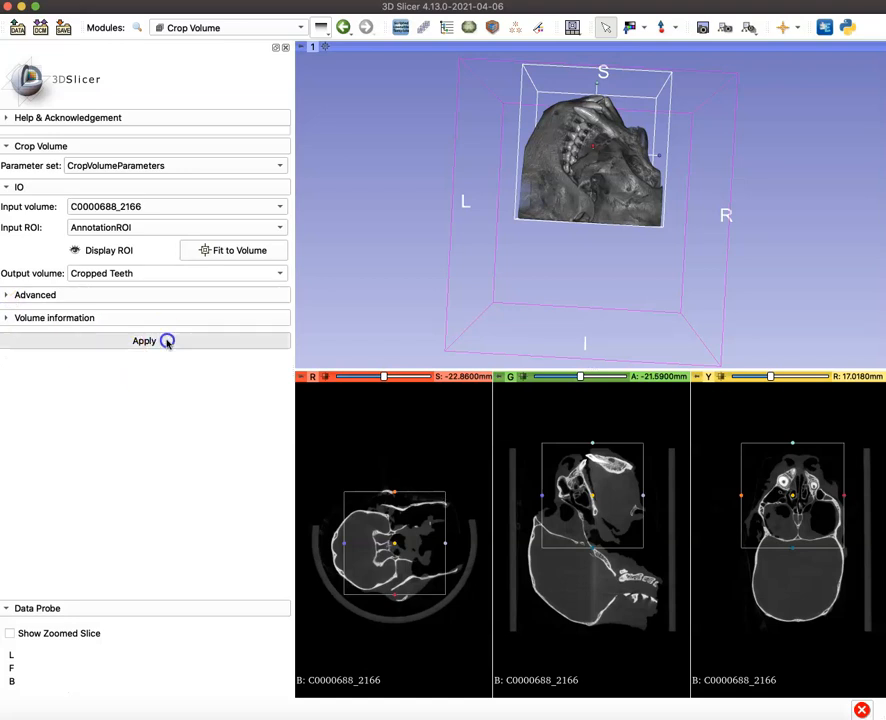
click(144, 340)
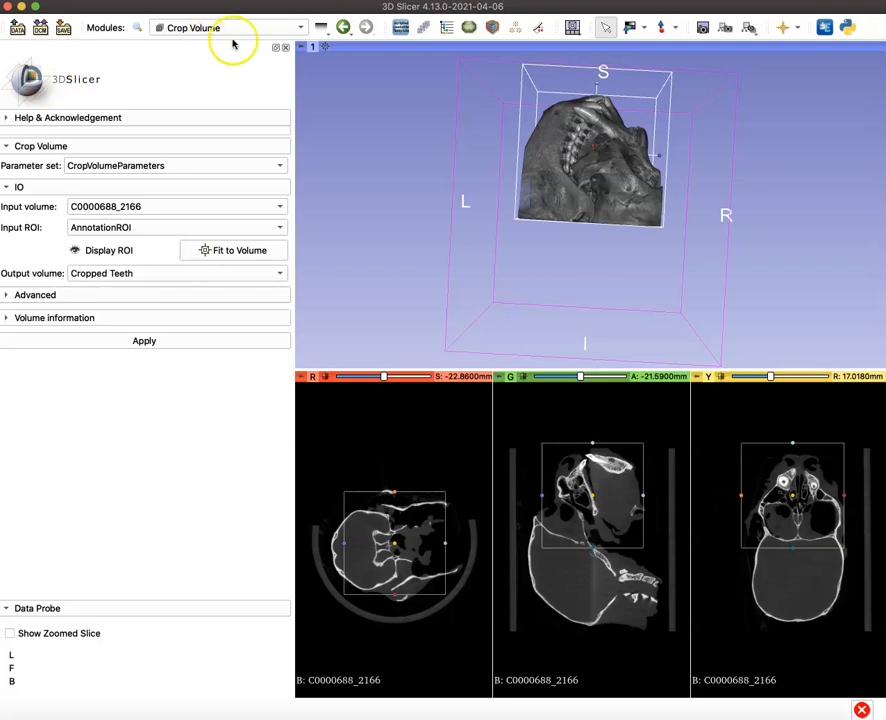
- In the Data module, show the Cropped Teeth volume in the slice views
click(228, 28)
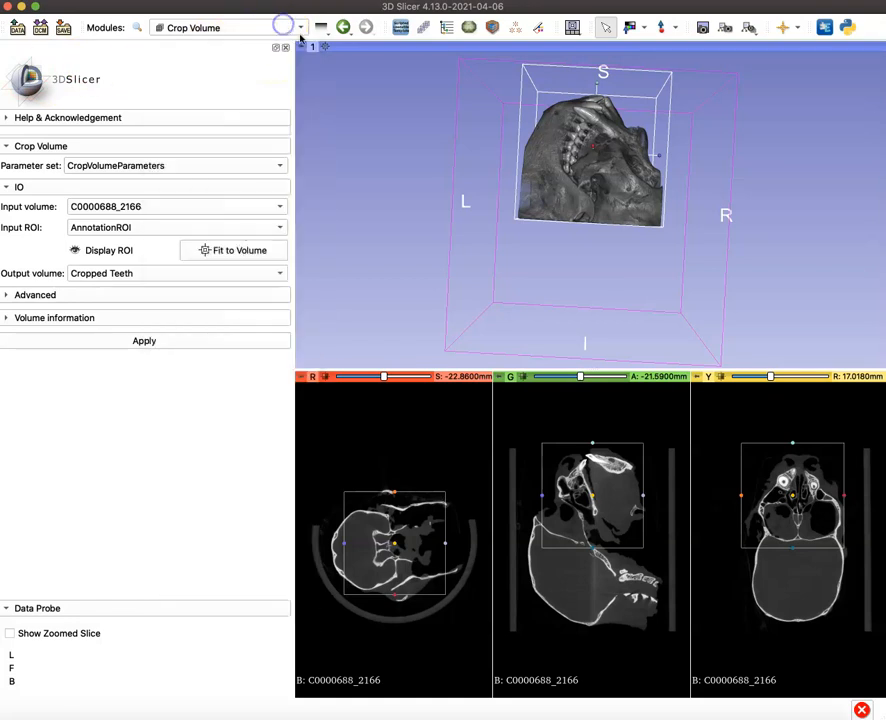
click(322, 28)
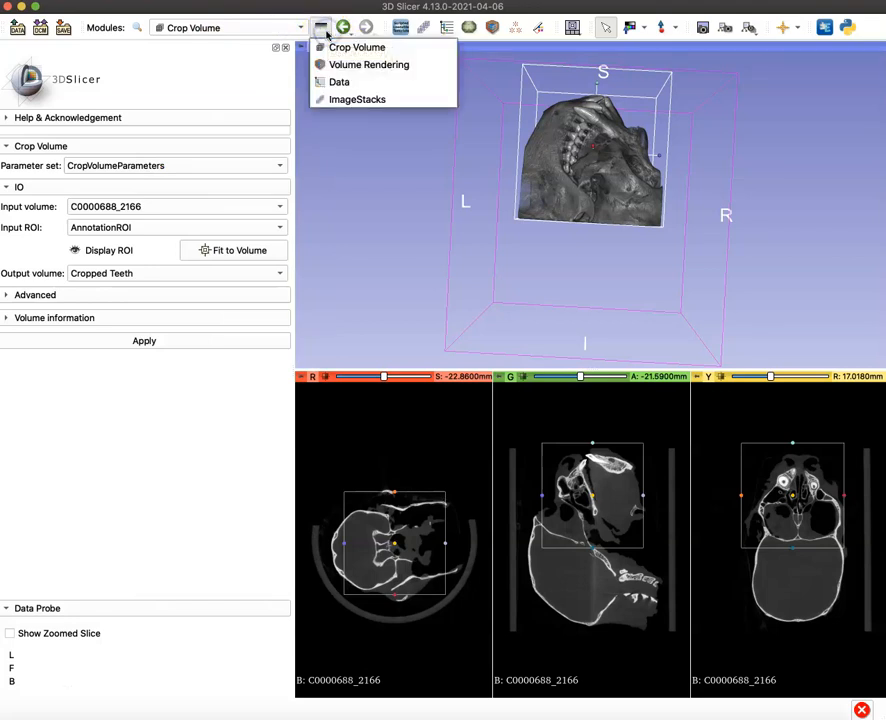
mouse_move(340, 82)
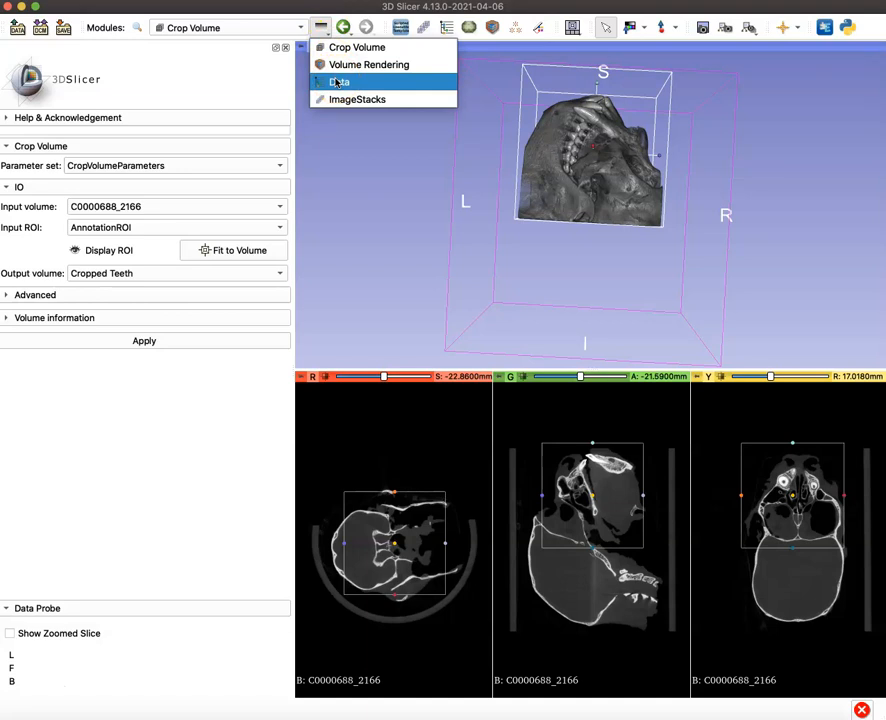
click(340, 80)
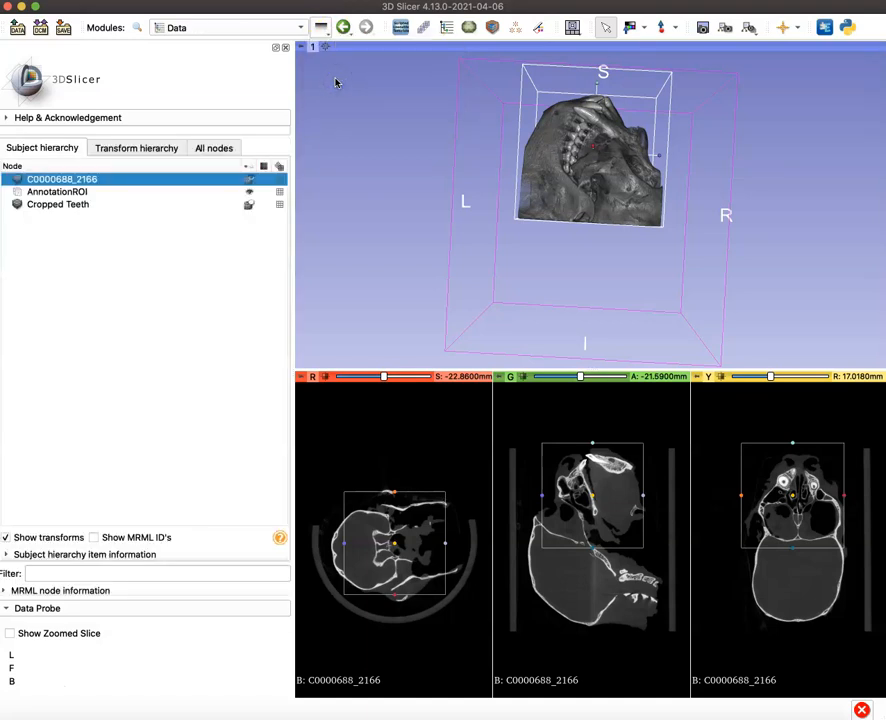
mouse_move(110, 206)
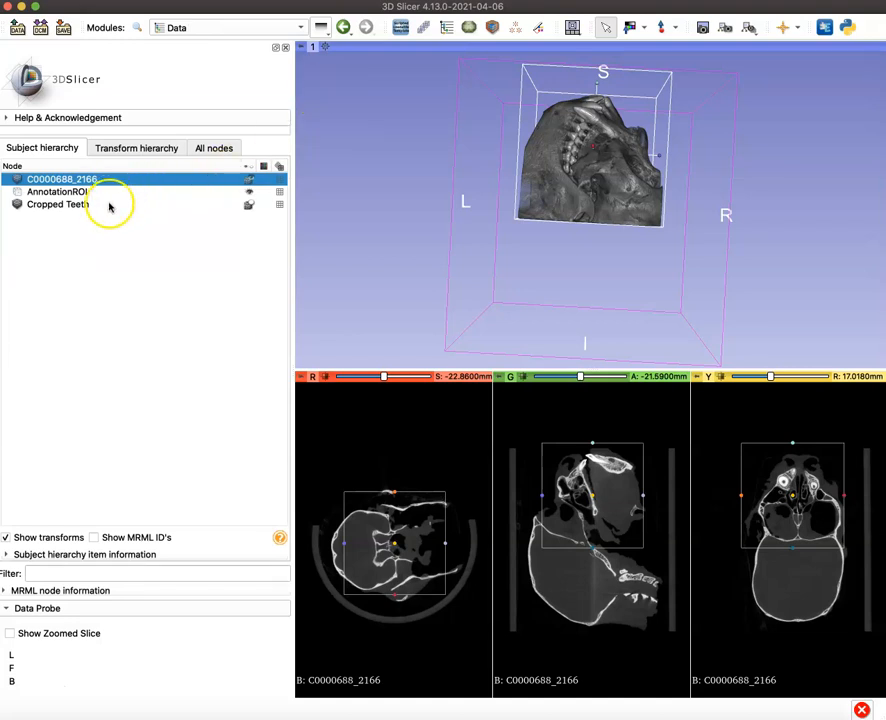
click(56, 204)
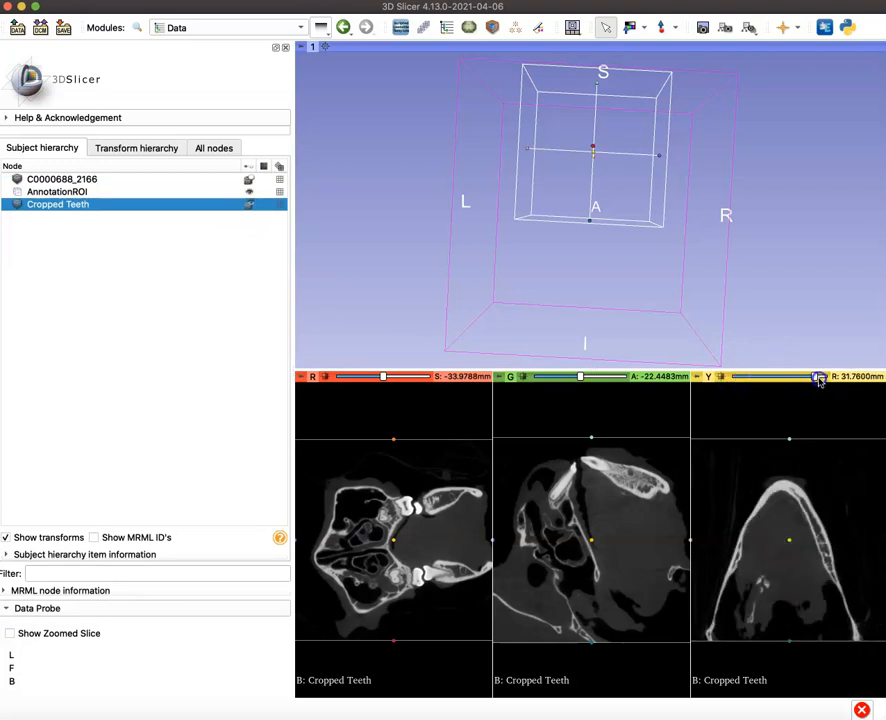
drag(818, 376, 778, 376)
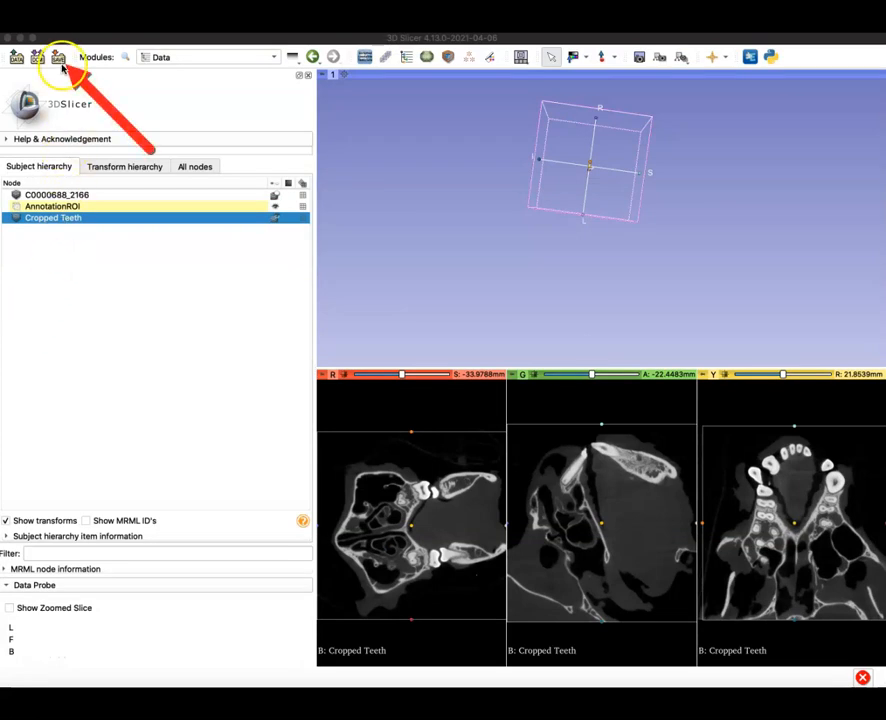
- Save the scene with Cropped Teeth.nrrd checked for writing to Documents
click(60, 56)
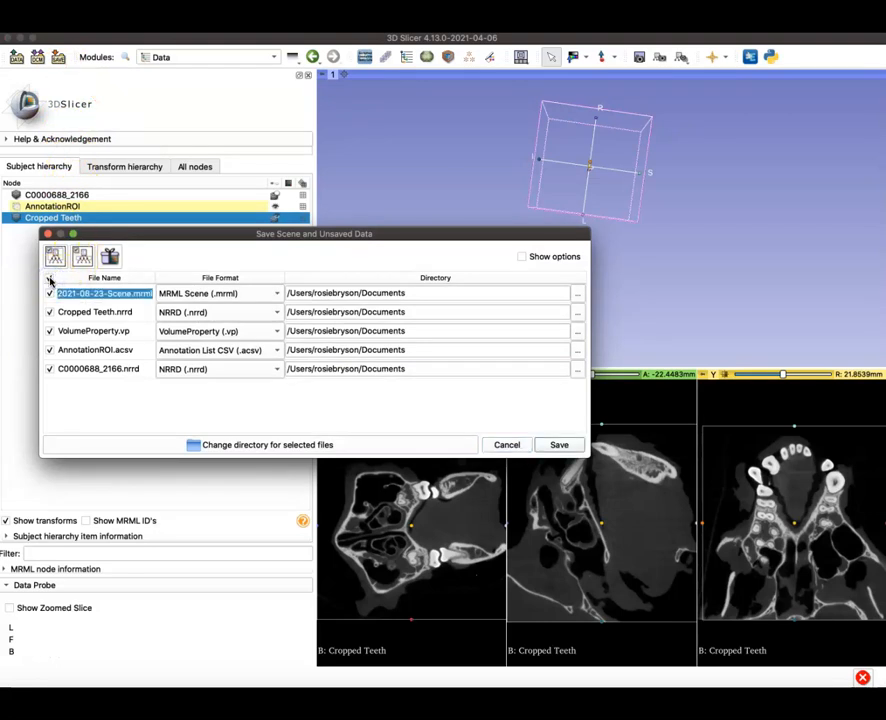
click(48, 292)
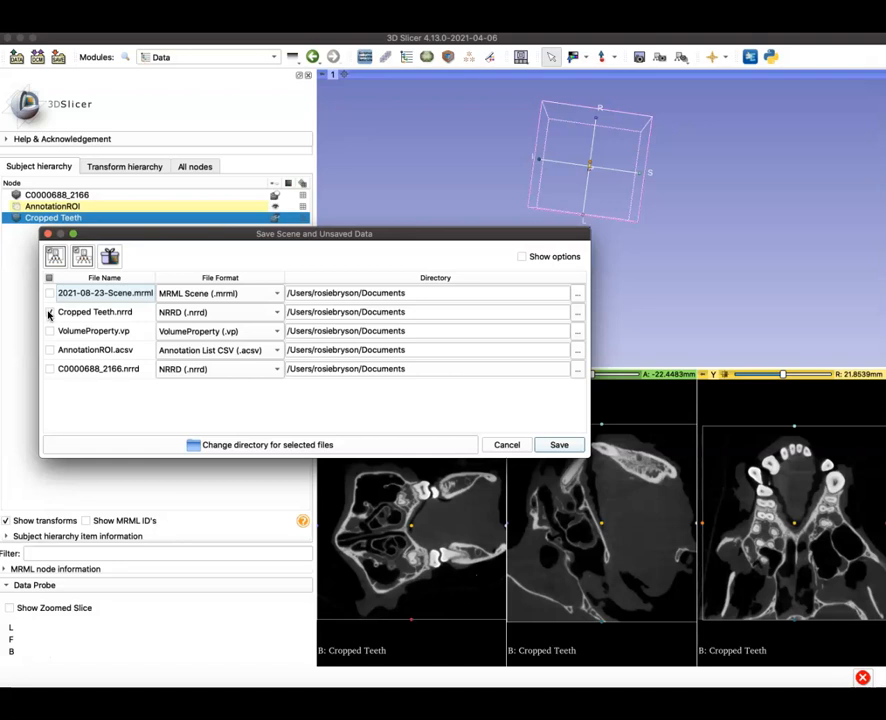
click(48, 312)
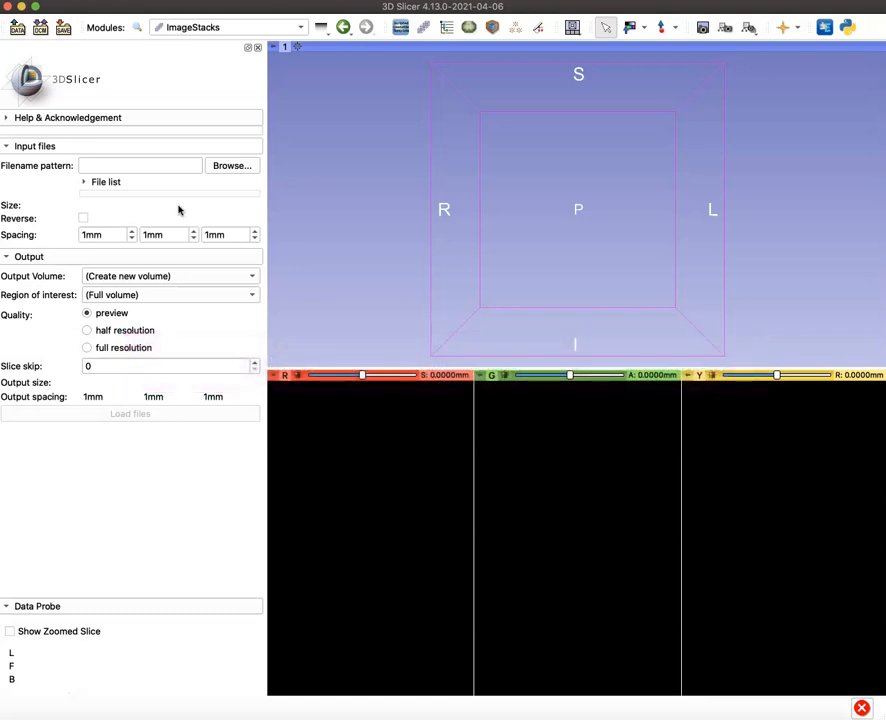
- Confirm Cropped Teeth is the only loaded node and scroll through its slices
click(230, 28)
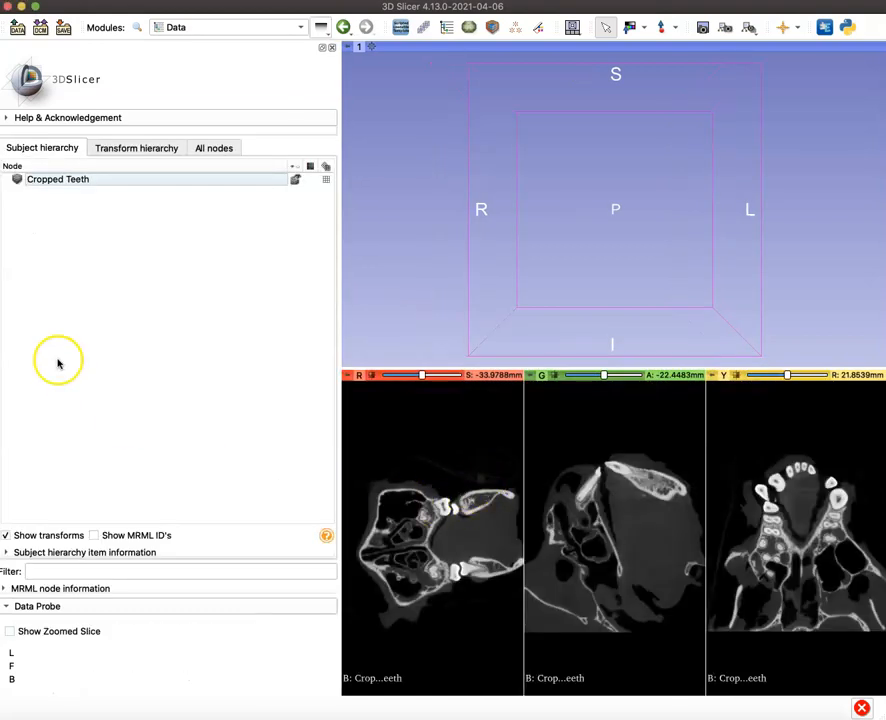
mouse_move(48, 186)
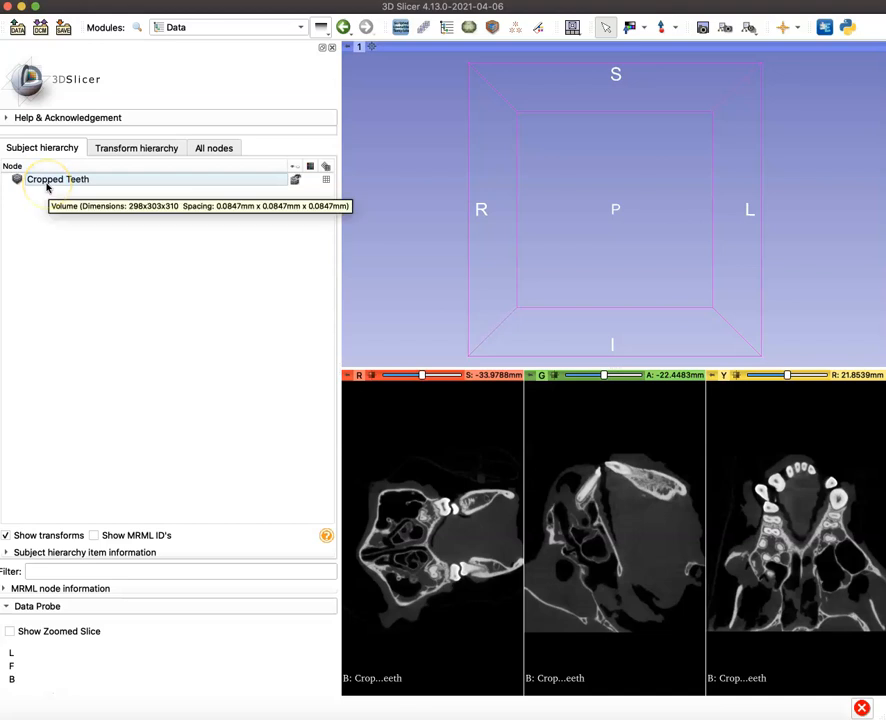
mouse_move(212, 236)
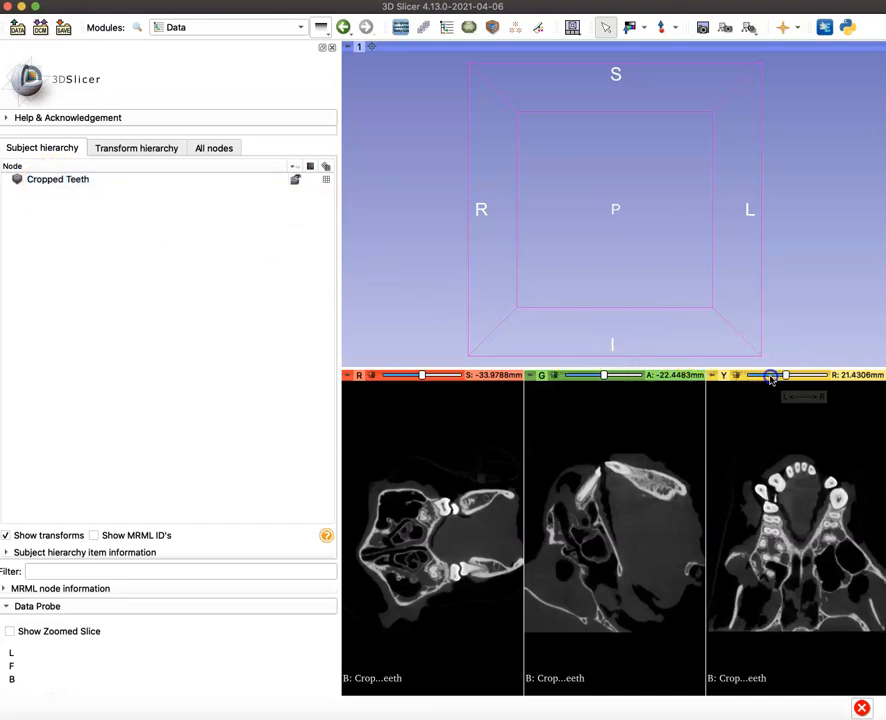
drag(784, 376, 770, 380)
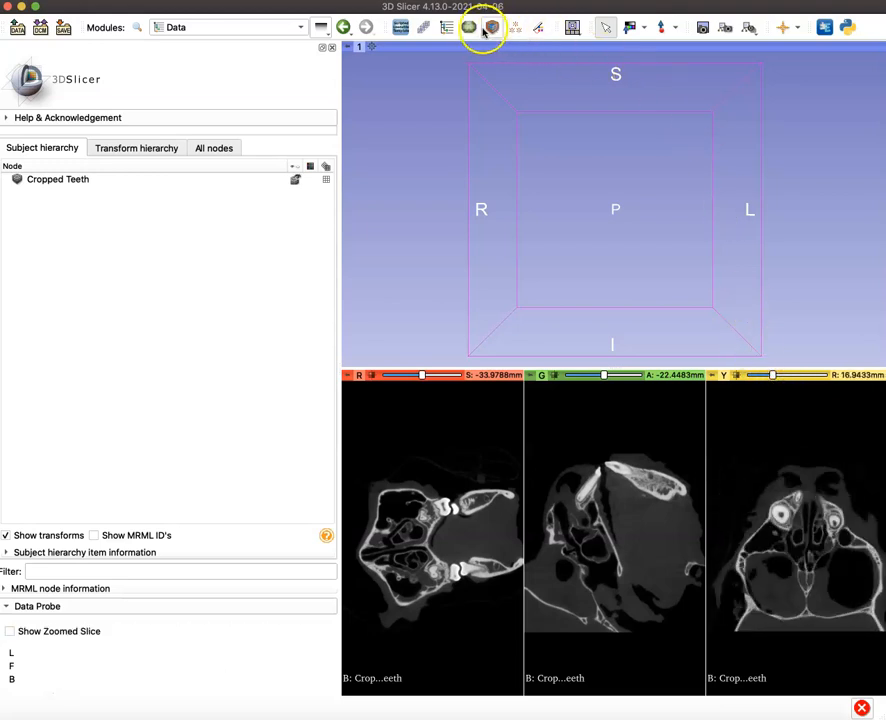
- Volume-render Cropped Teeth, adjust Shift so bone shows, and orbit around the jaw
click(492, 28)
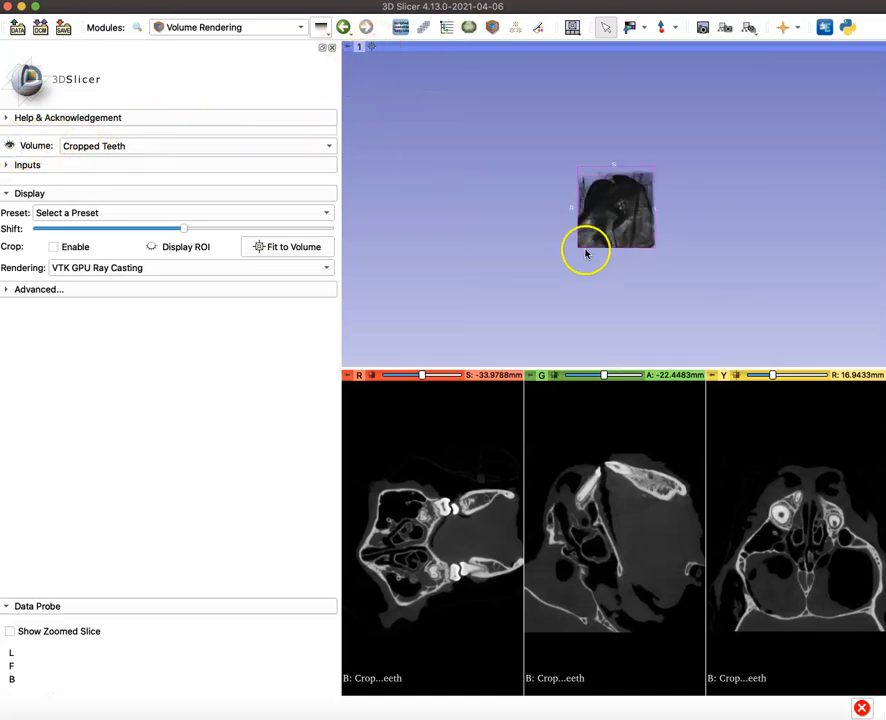
drag(586, 250, 612, 204)
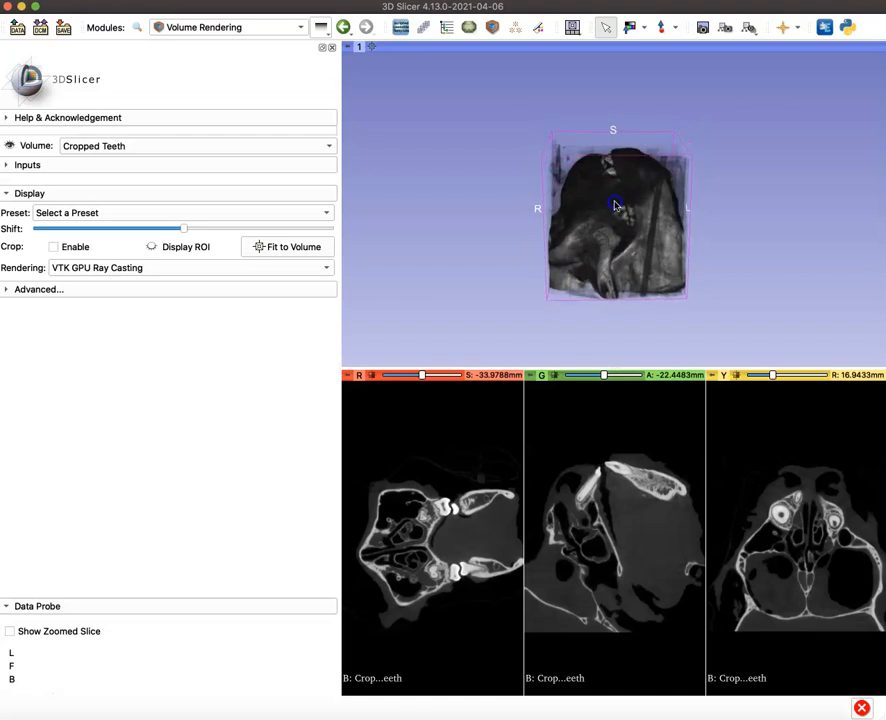
drag(184, 230, 204, 230)
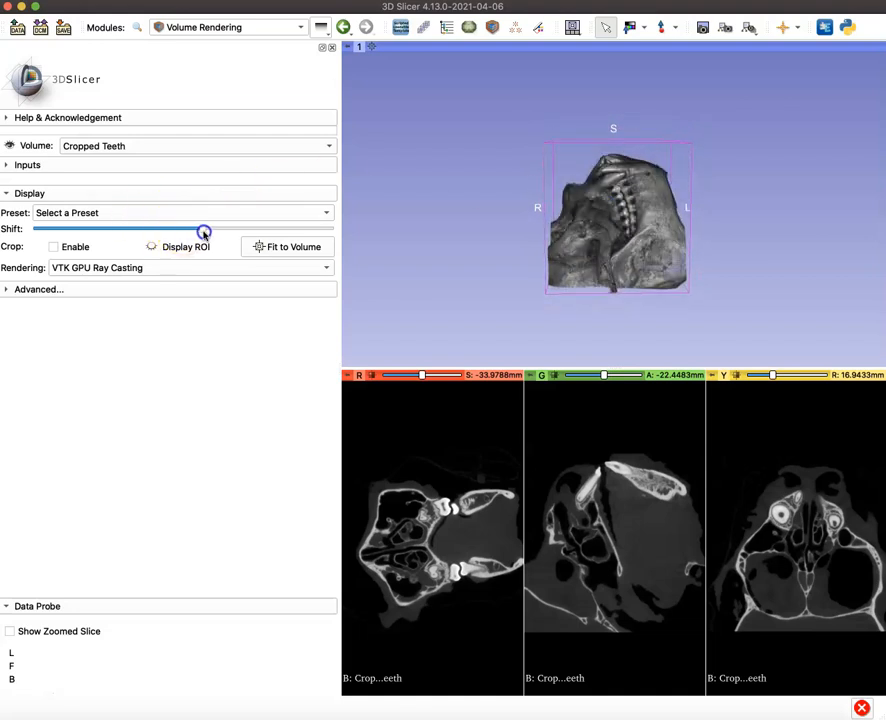
drag(204, 228, 210, 228)
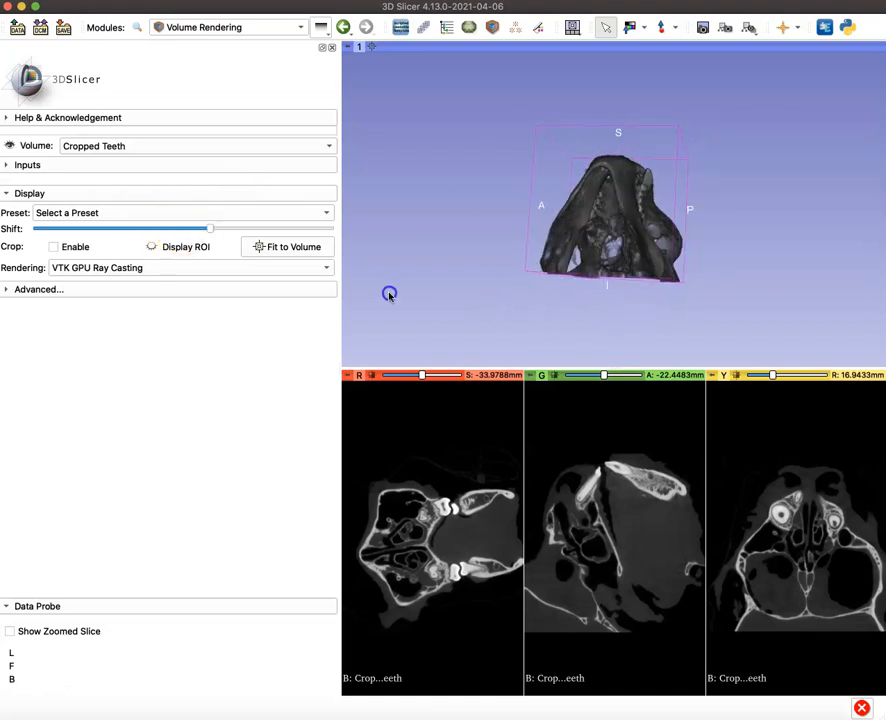
drag(388, 292, 588, 264)
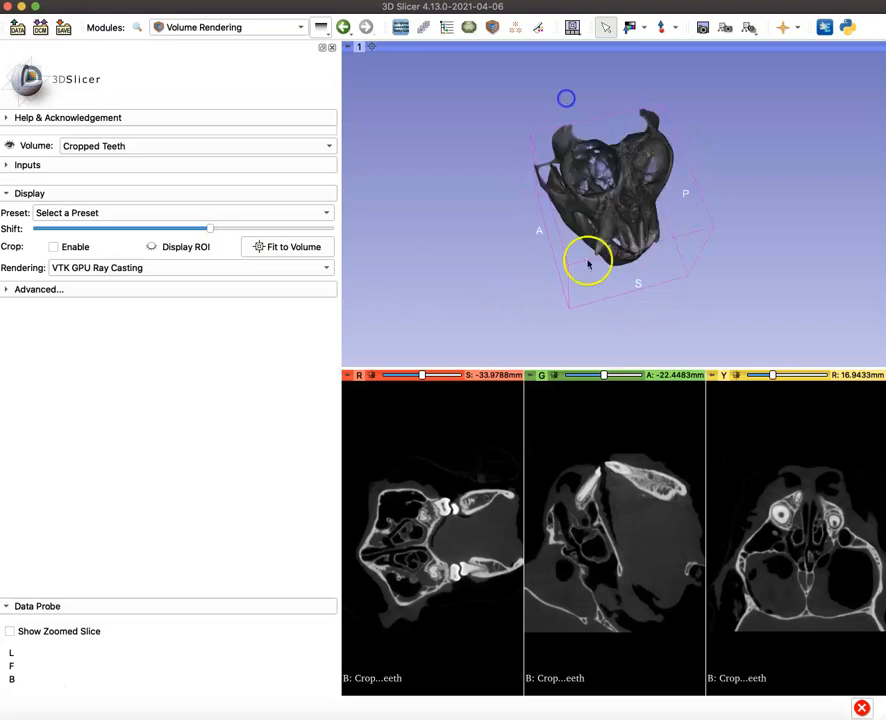
drag(588, 264, 788, 304)
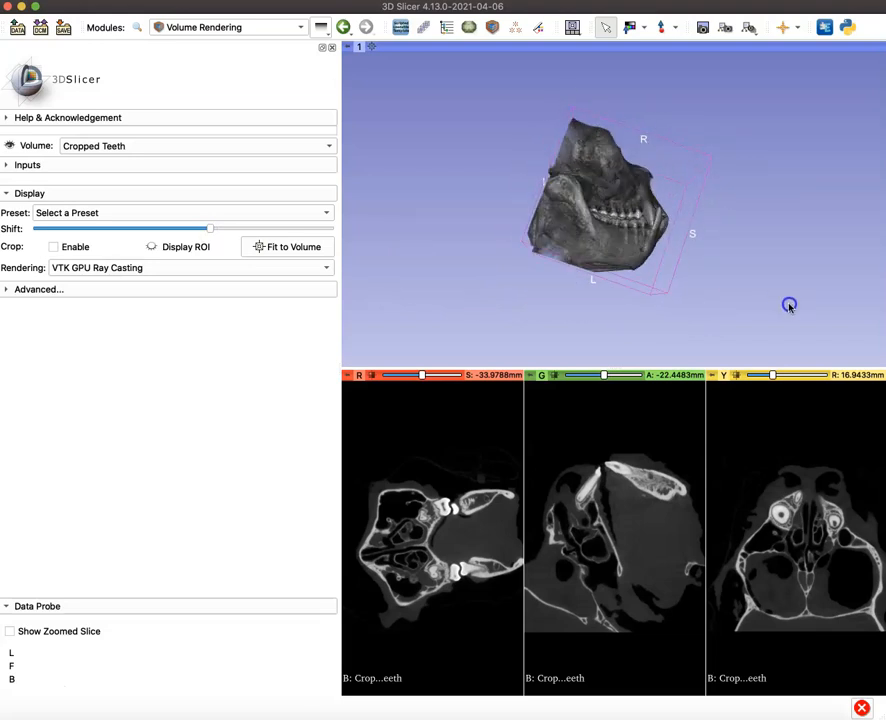